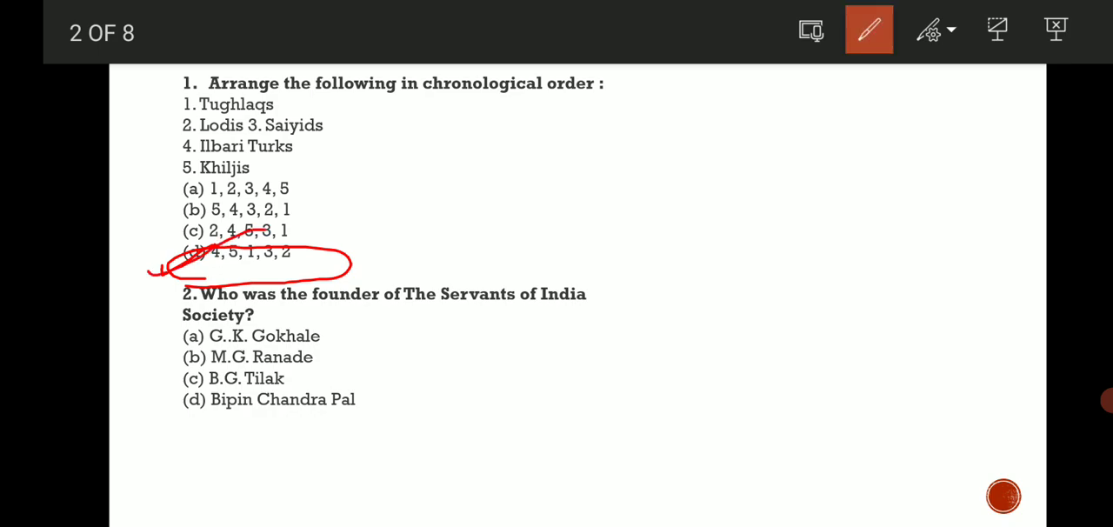
# Circle option (d) for question 1 on slide 2 in red ink
pyautogui.moveTo(174, 444); pyautogui.dragTo(256, 404)
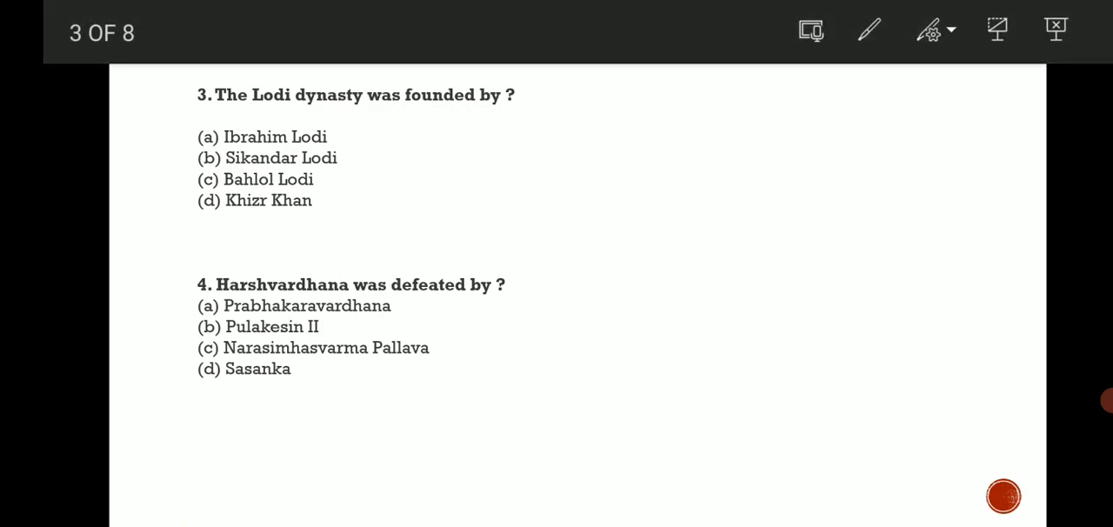
# With the red pen, sketch notes beside question 4 and underline (a) Ibrahim Lodi
pyautogui.click(868, 28)
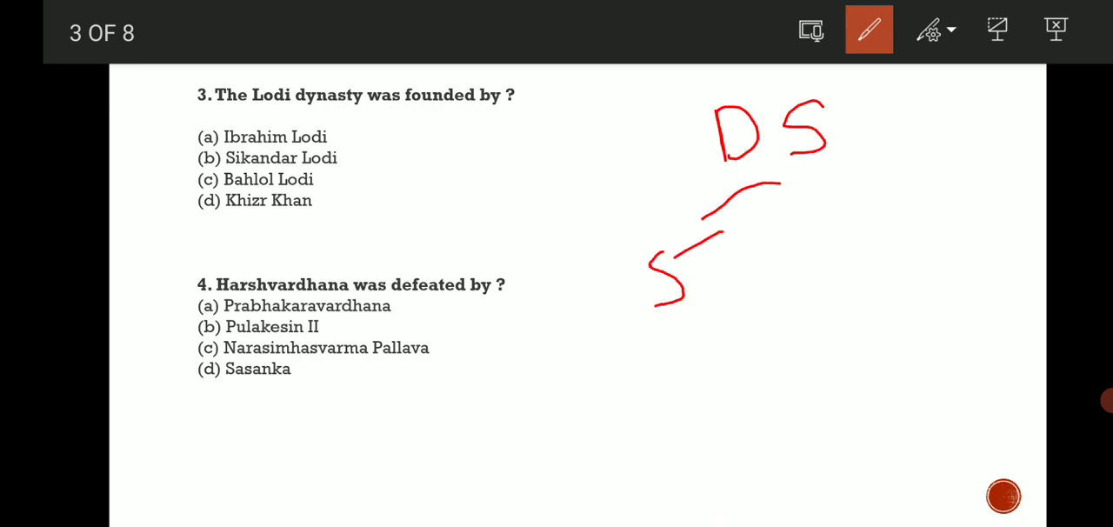
pyautogui.moveTo(821, 173); pyautogui.dragTo(817, 308)
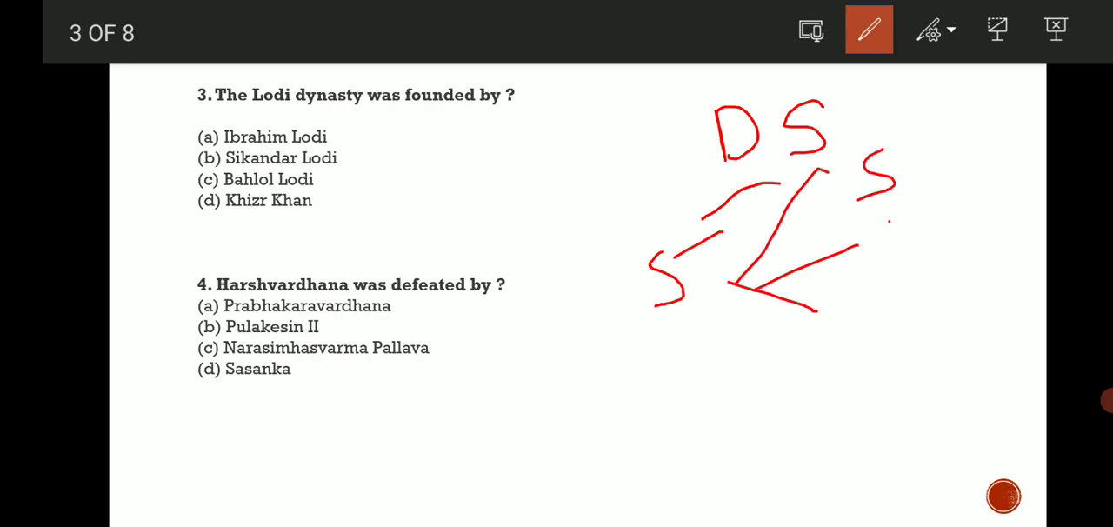
pyautogui.moveTo(895, 226); pyautogui.dragTo(957, 261)
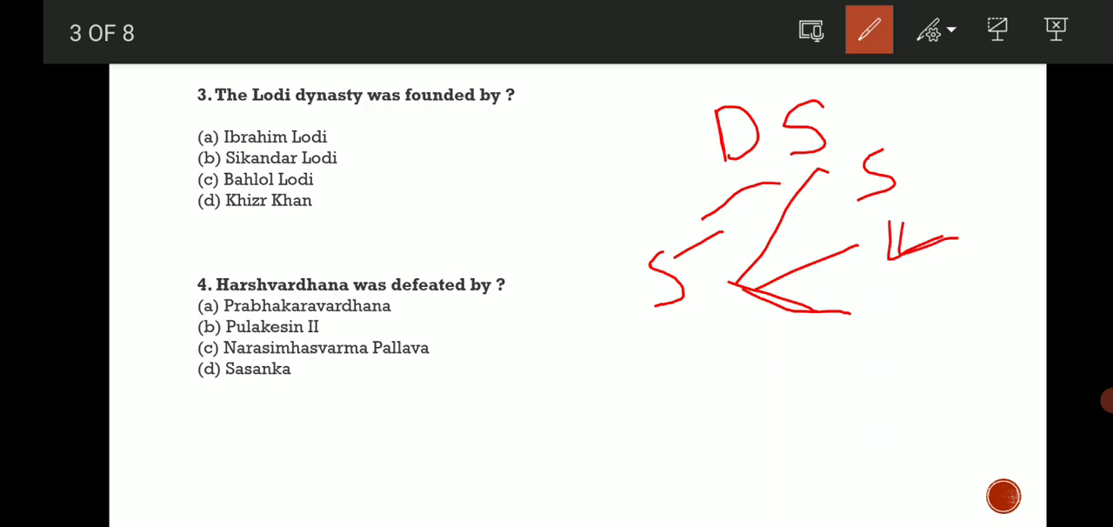
pyautogui.moveTo(765, 287); pyautogui.dragTo(878, 400)
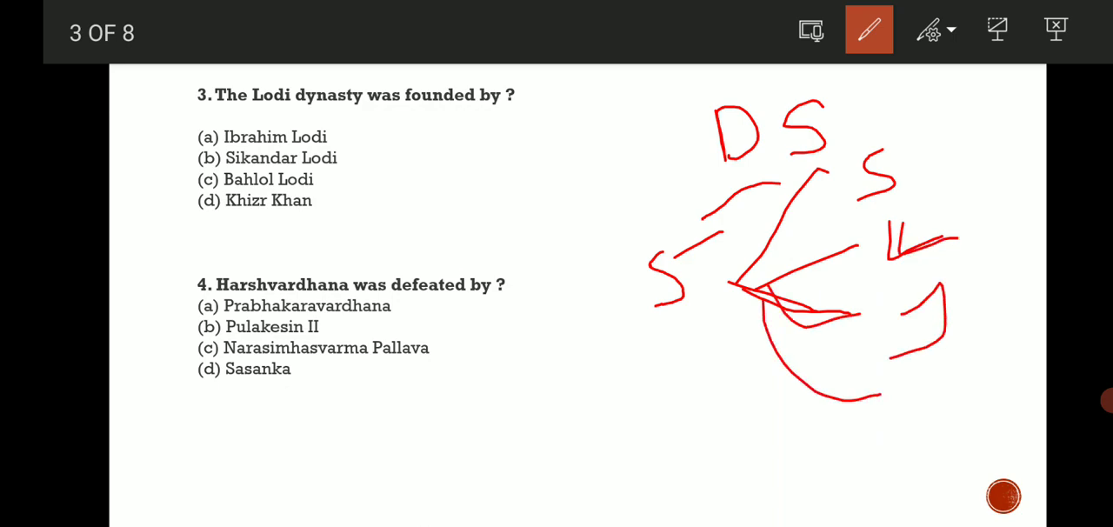
pyautogui.moveTo(252, 138); pyautogui.dragTo(346, 136)
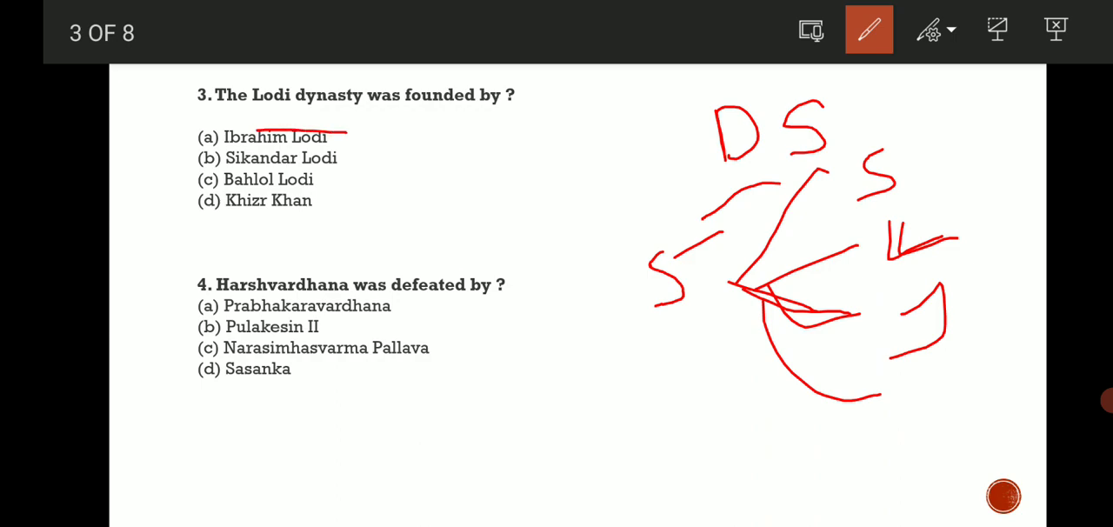
pyautogui.moveTo(178, 196); pyautogui.dragTo(222, 174)
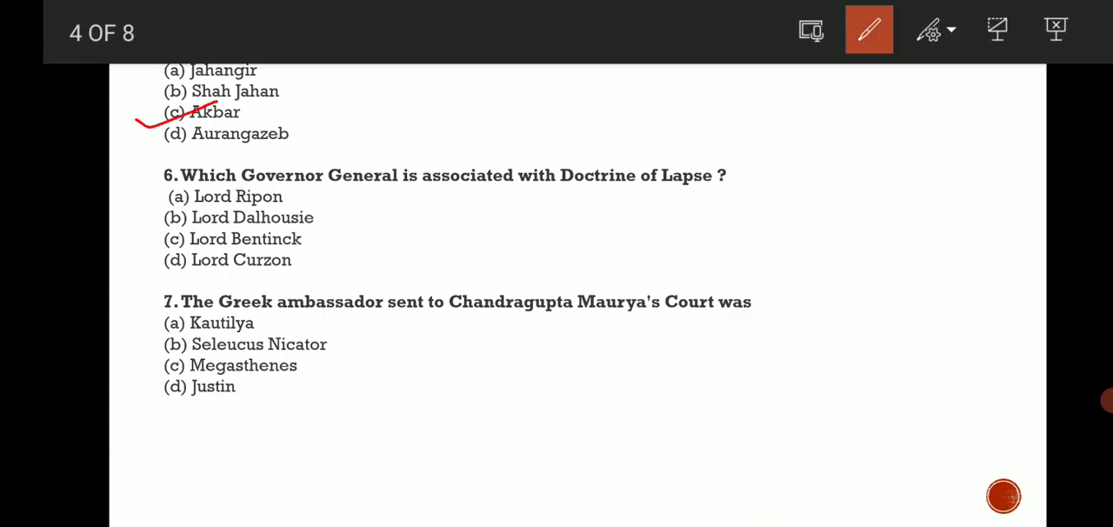
# Underline 'Doctrine of Lapse' twice and tick the answer to question 6
pyautogui.moveTo(582, 201); pyautogui.dragTo(743, 189)
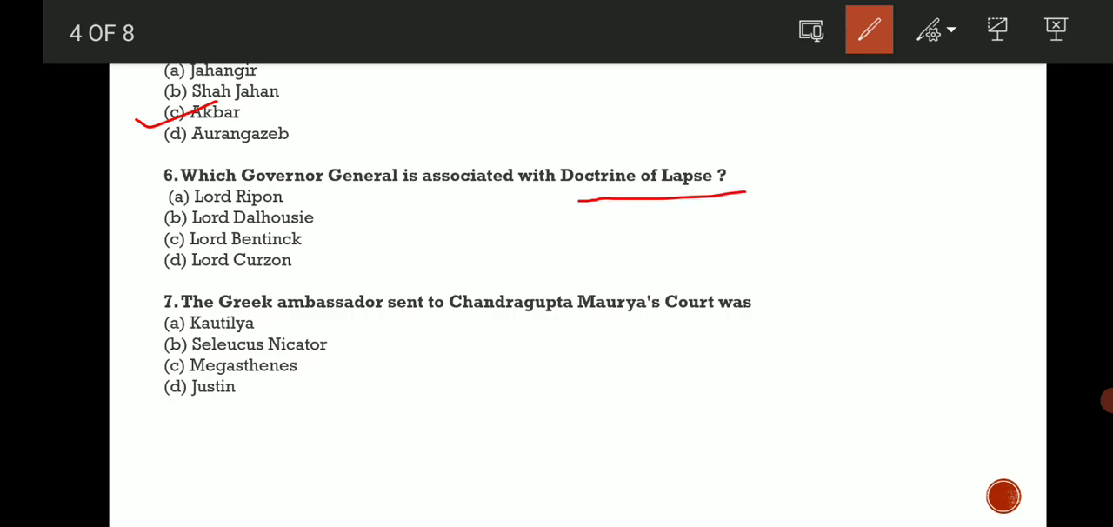
pyautogui.moveTo(578, 209); pyautogui.dragTo(754, 205)
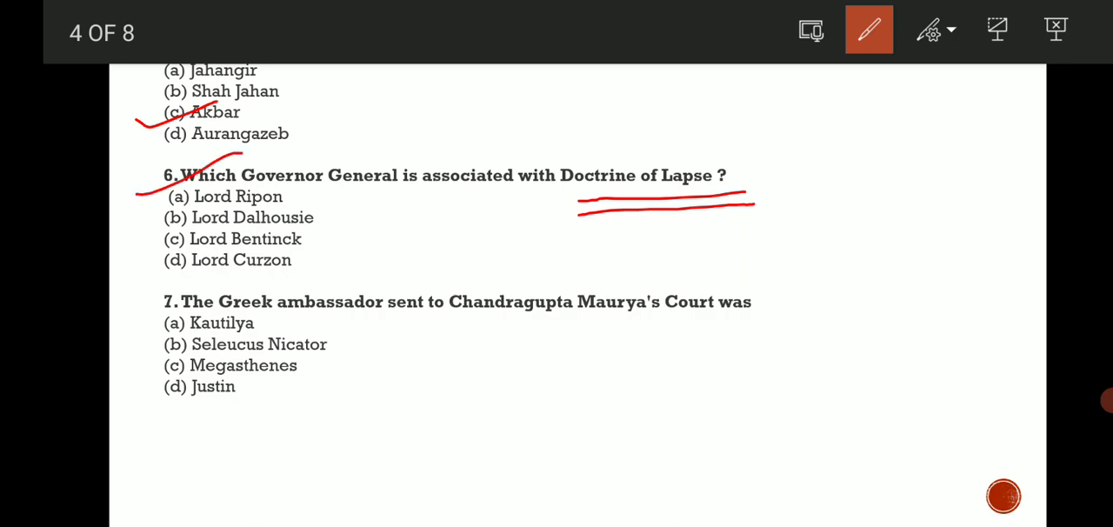
pyautogui.moveTo(156, 224); pyautogui.dragTo(235, 214)
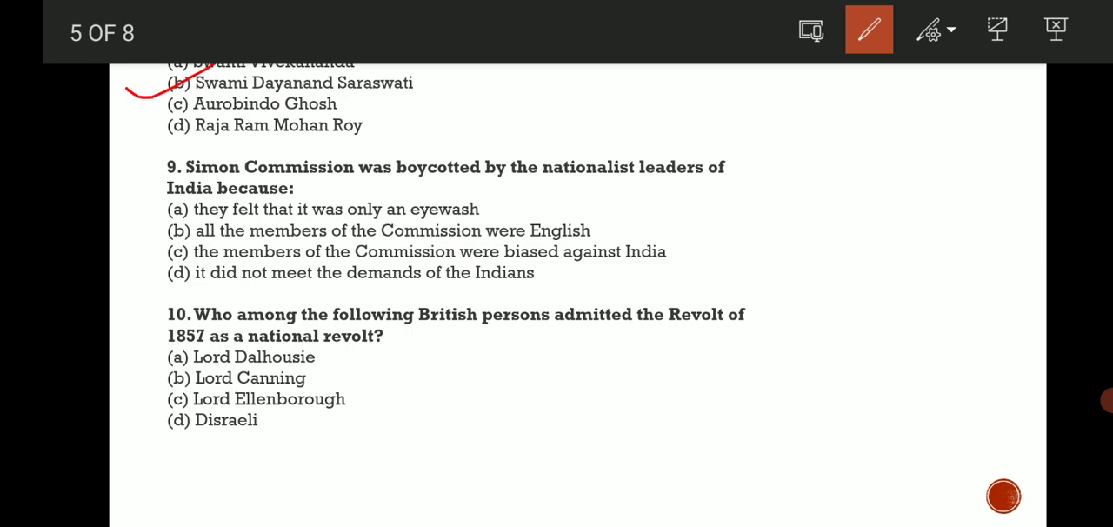
# Circle 'Simon Commission' and tick option (b) for question 9 on slide 5
pyautogui.moveTo(168, 188); pyautogui.dragTo(361, 182)
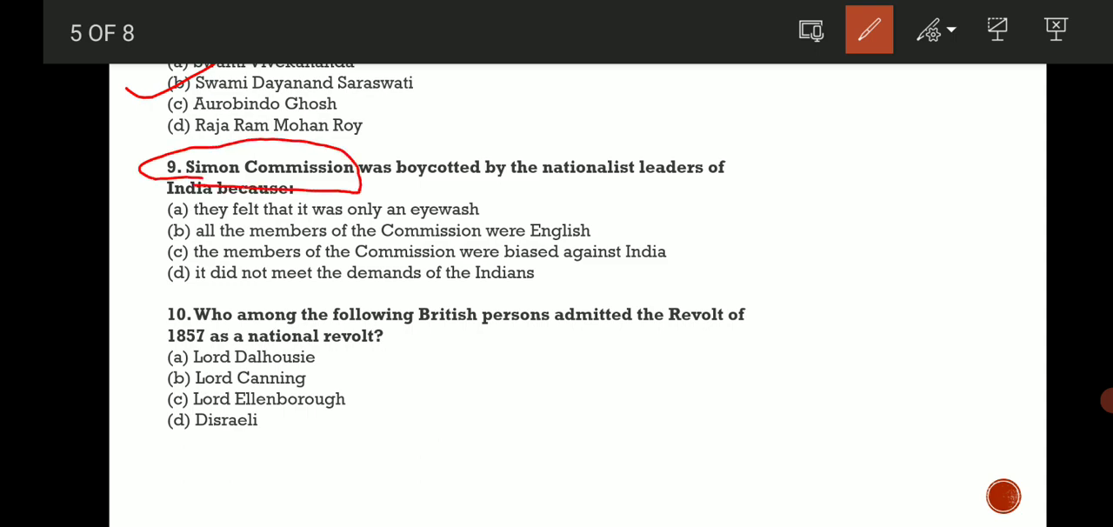
pyautogui.moveTo(140, 239); pyautogui.dragTo(247, 214)
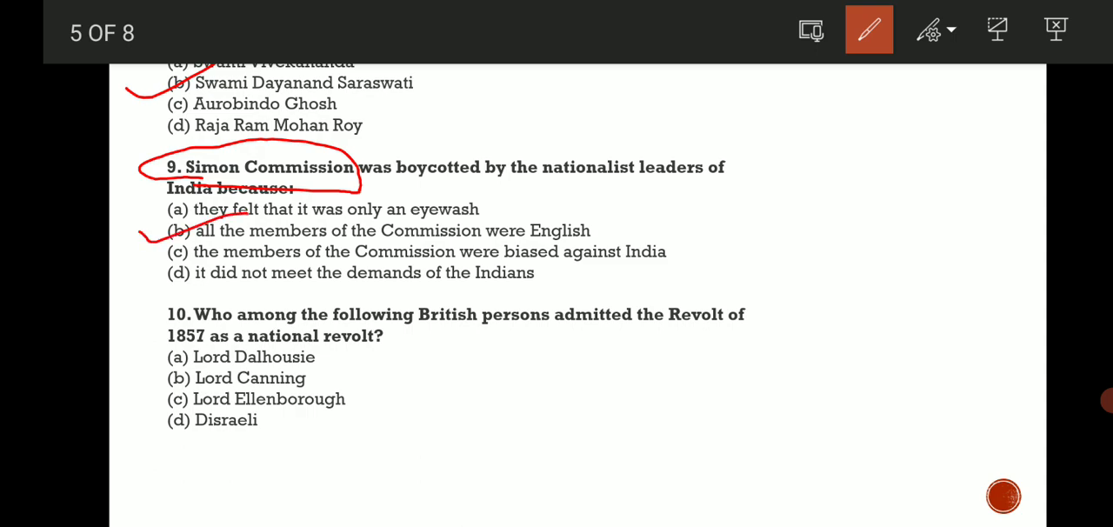
pyautogui.moveTo(409, 241); pyautogui.dragTo(635, 236)
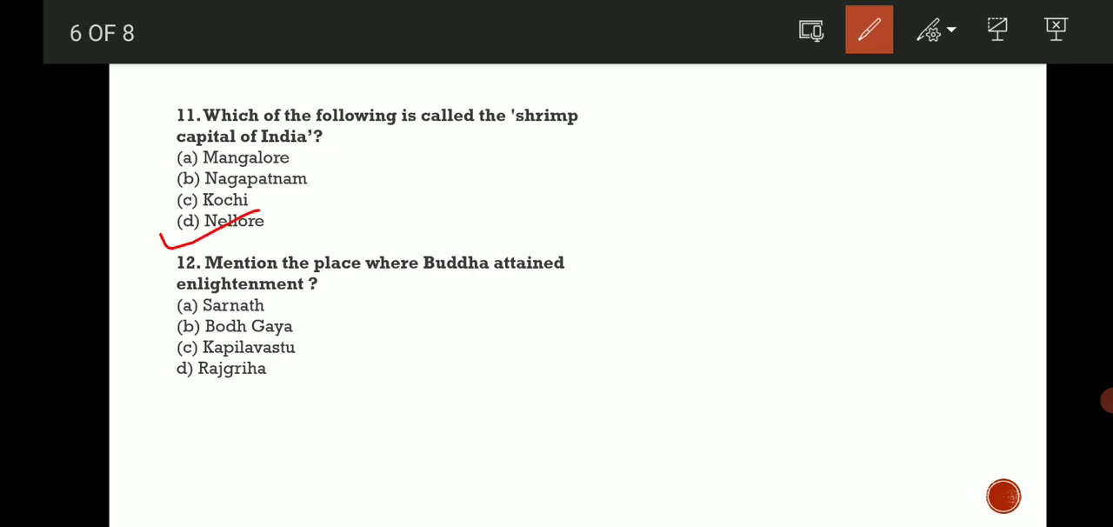
# Tick option (d) Nellore in red ink on slide 6
pyautogui.moveTo(144, 344); pyautogui.dragTo(213, 323)
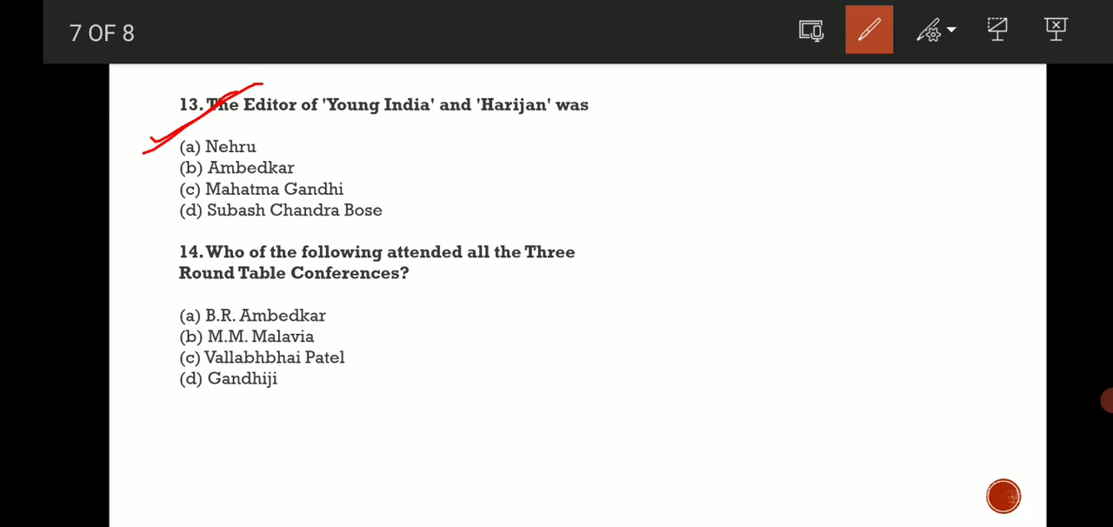
# Tick (c) Mahatma Gandhi, underline 'Young India and Harijan' and 'Three Round Table Conferences'
pyautogui.moveTo(173, 195); pyautogui.dragTo(252, 178)
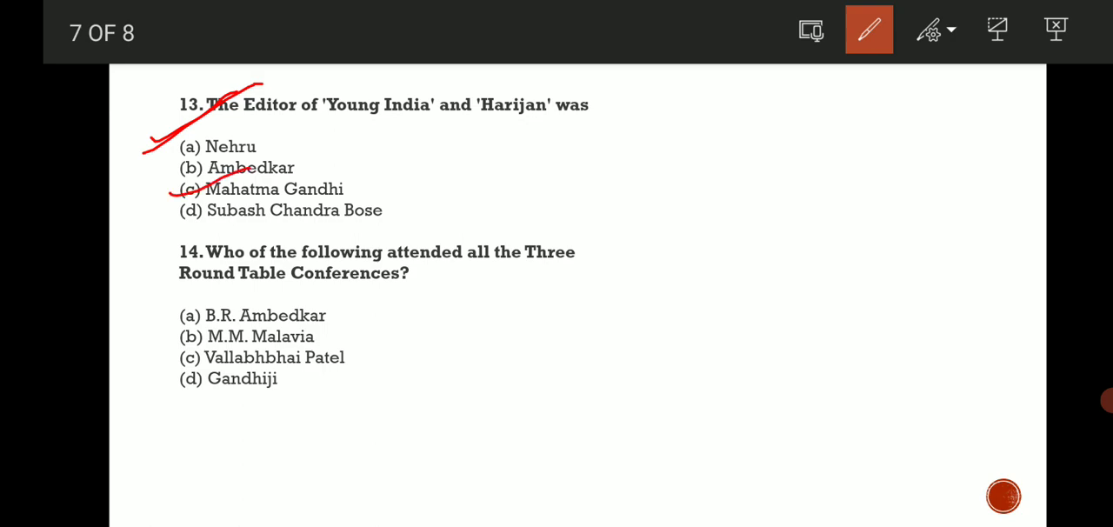
pyautogui.moveTo(328, 136); pyautogui.dragTo(630, 142)
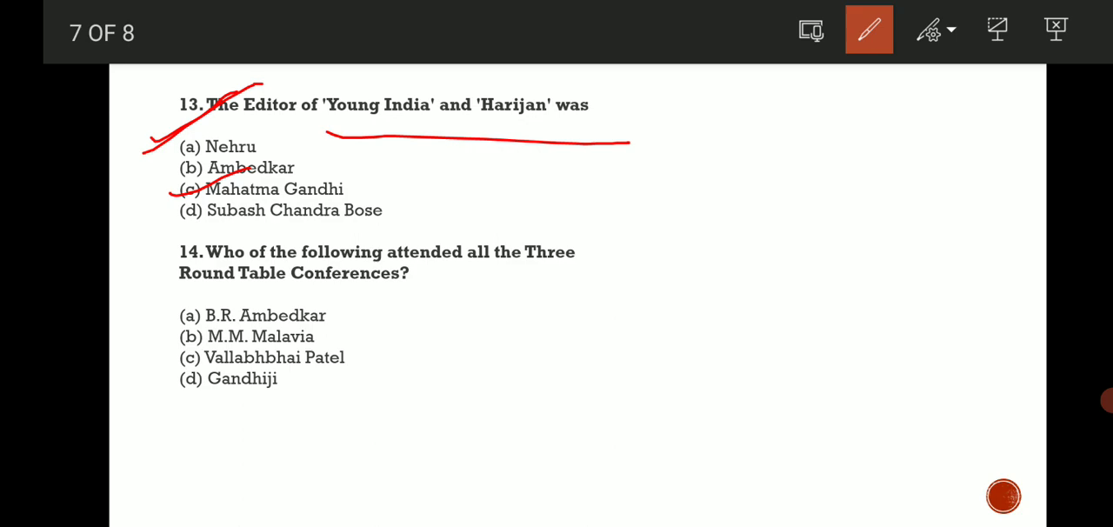
pyautogui.moveTo(522, 267); pyautogui.dragTo(404, 302)
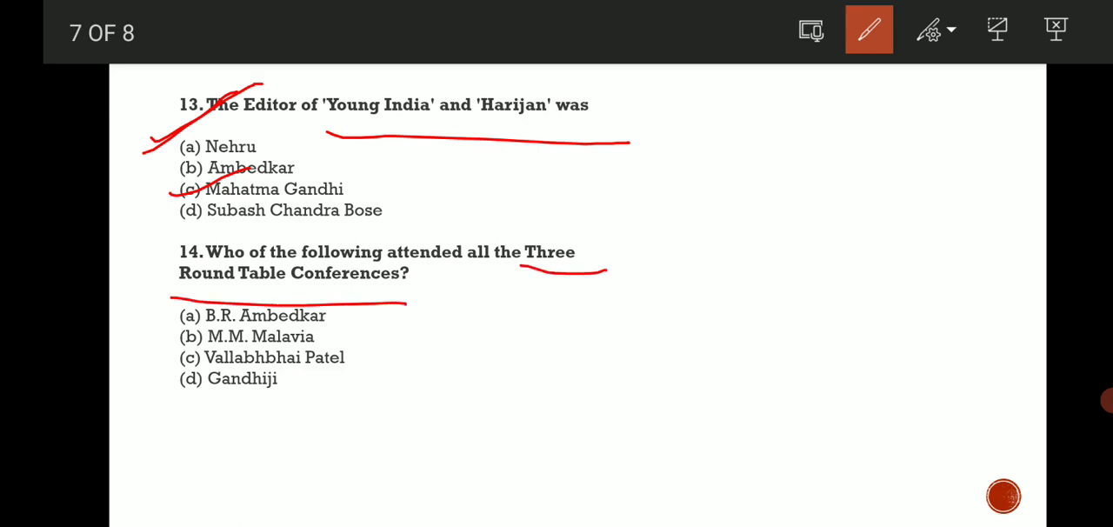